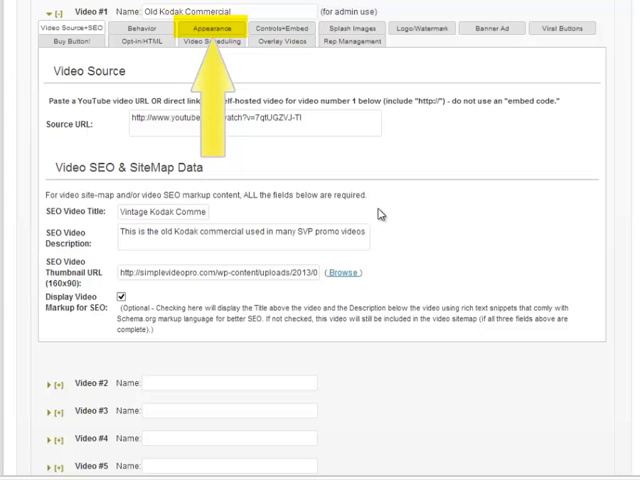
Step: Show Video #1's Appearance & Layout settings instead of its source and SEO fields
{"action": "left_click", "coordinate": [212, 28]}
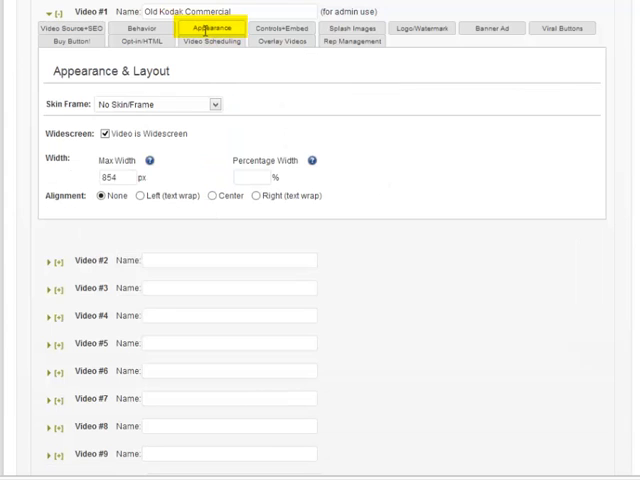
{"action": "mouse_move", "coordinate": [280, 92]}
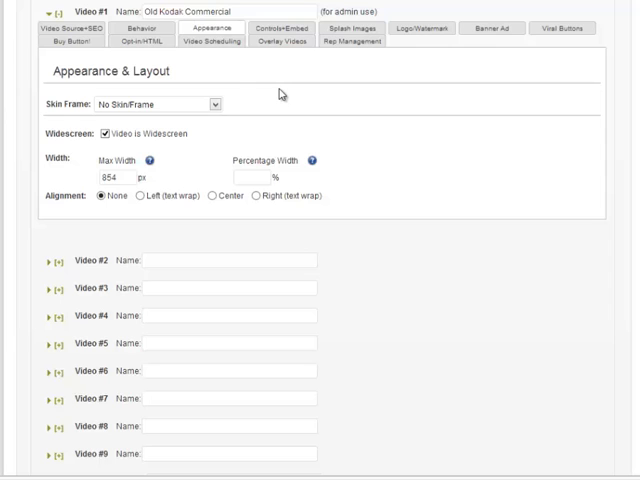
{"action": "mouse_move", "coordinate": [280, 92]}
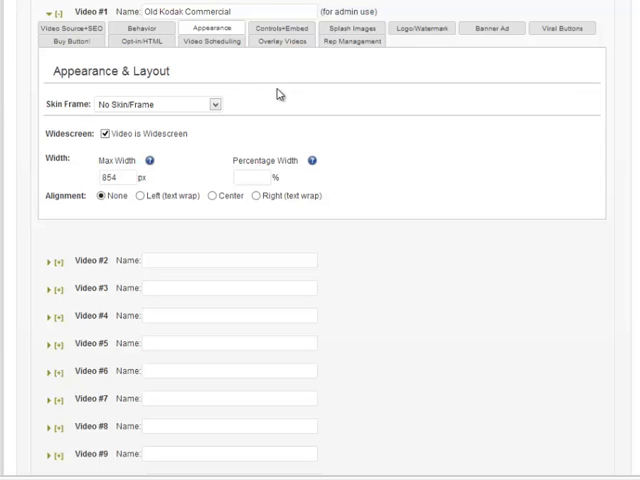
{"action": "mouse_move", "coordinate": [276, 94]}
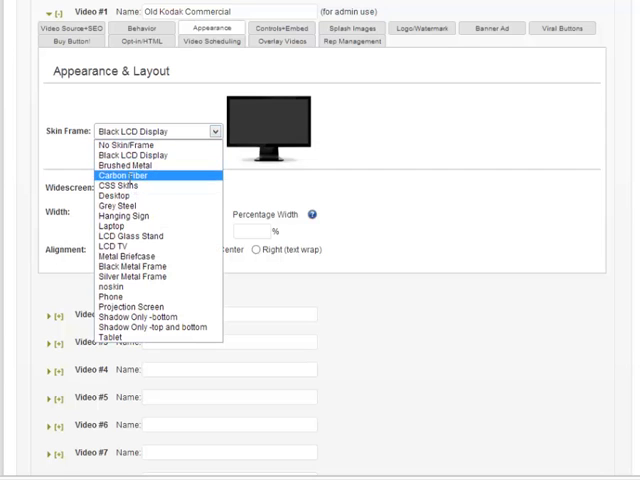
Step: Set Video #1's Skin Frame to CSS Skins after briefly trying Carbon Fiber
{"action": "left_click", "coordinate": [150, 164]}
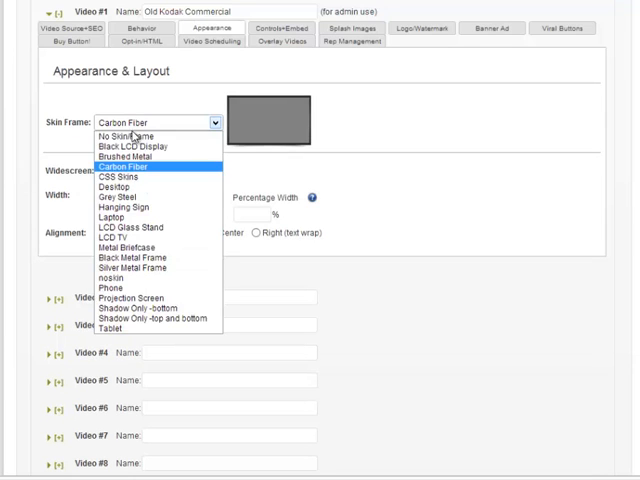
{"action": "left_click", "coordinate": [120, 208]}
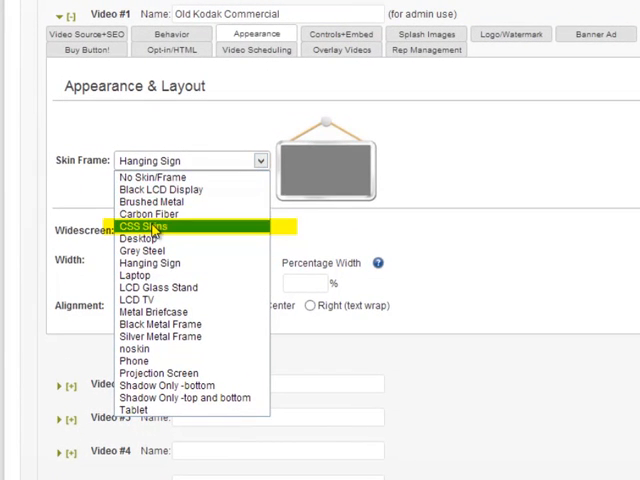
{"action": "left_click", "coordinate": [148, 228]}
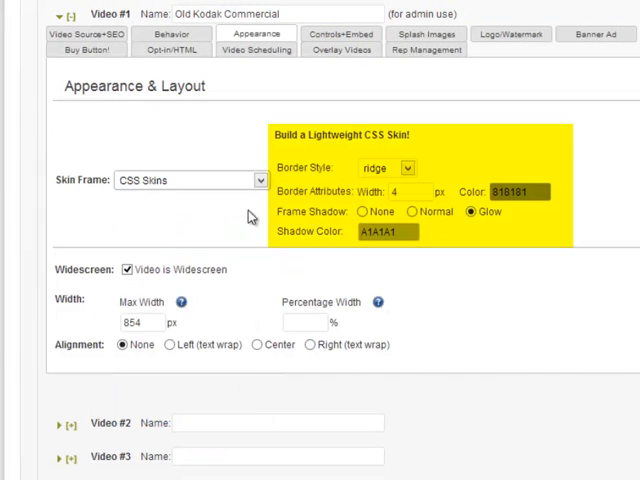
{"action": "mouse_move", "coordinate": [430, 156]}
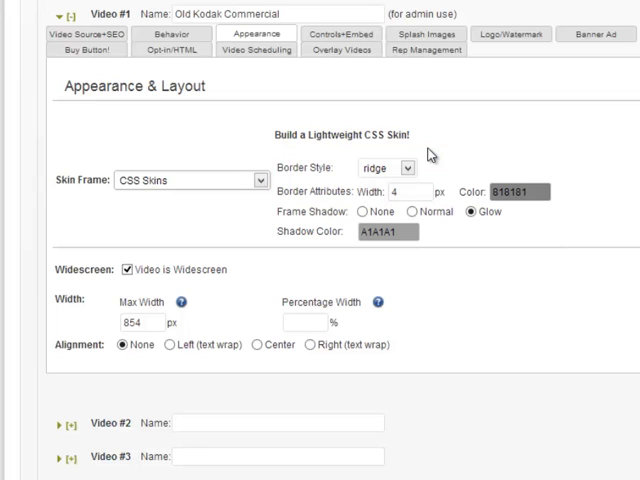
{"action": "left_click", "coordinate": [380, 168]}
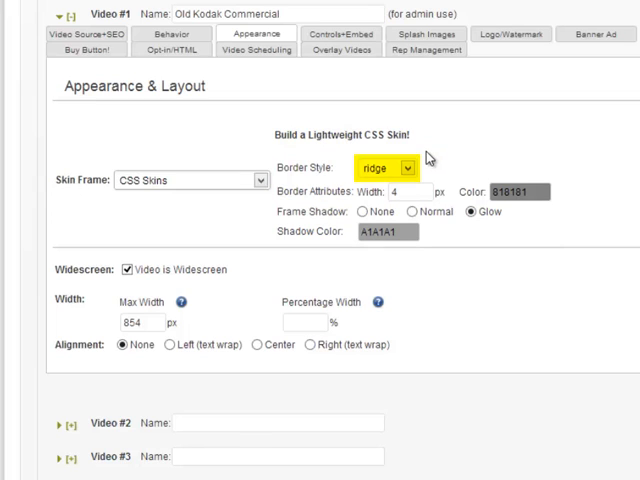
{"action": "left_click", "coordinate": [404, 168]}
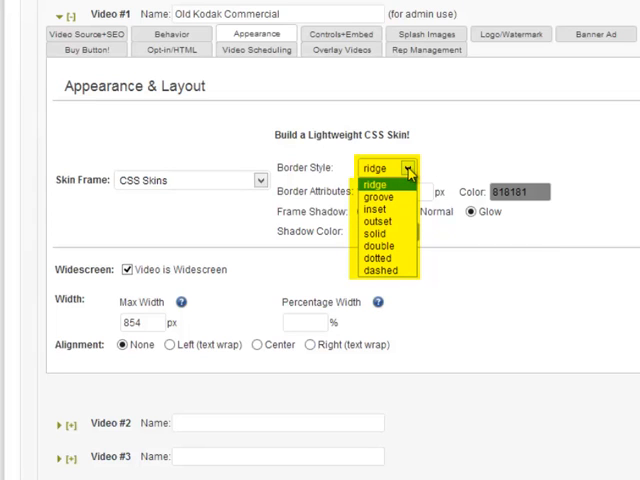
{"action": "left_click", "coordinate": [376, 168]}
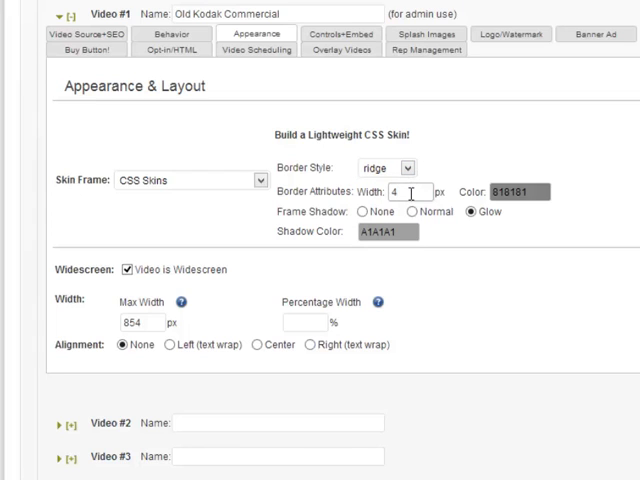
{"action": "left_click", "coordinate": [384, 168]}
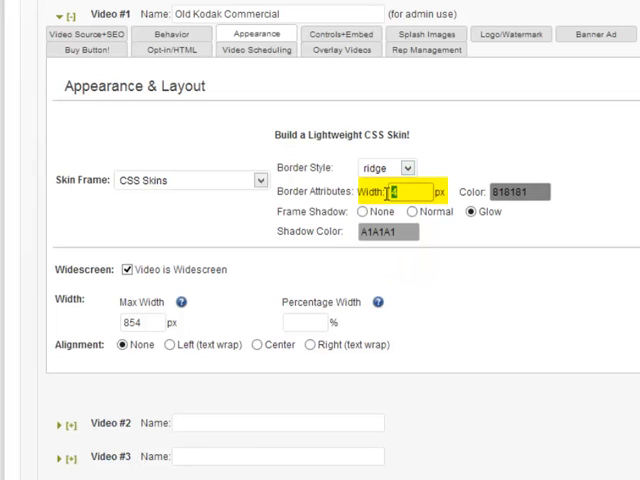
{"action": "left_click", "coordinate": [404, 192]}
{"action": "type", "text": "0"}
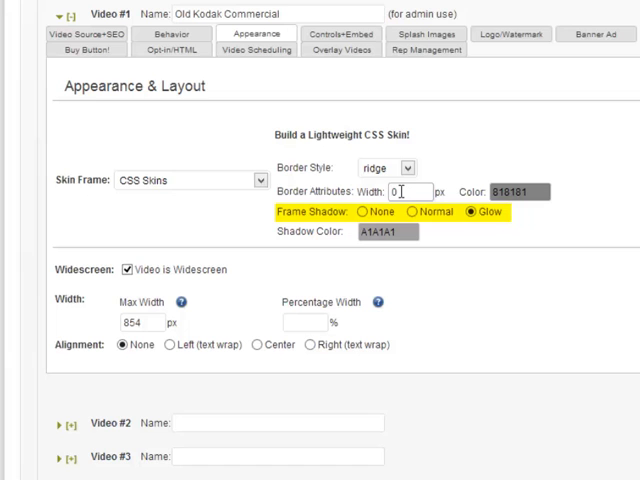
Step: Give the CSS skin a 4 px border and a Normal frame shadow
{"action": "type", "text": "4"}
{"action": "type", "text": "AB150F"}
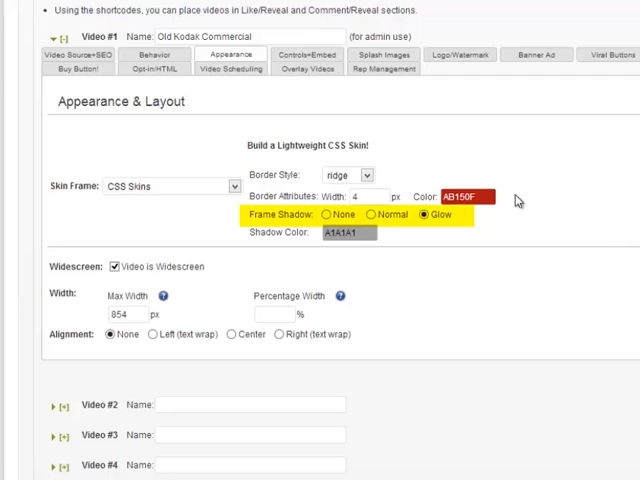
{"action": "left_click", "coordinate": [372, 216]}
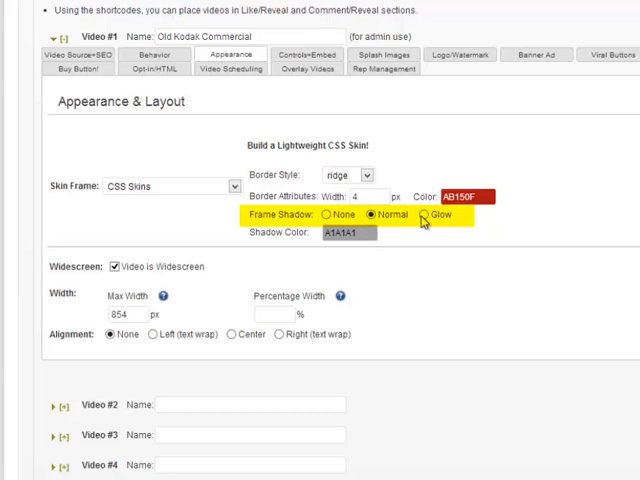
{"action": "left_click", "coordinate": [420, 214]}
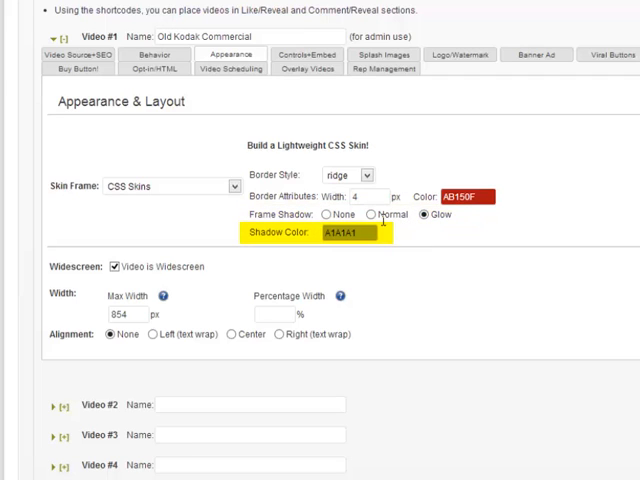
Step: Choose a grey shadow colour for the frame shadow
{"action": "left_click", "coordinate": [356, 234]}
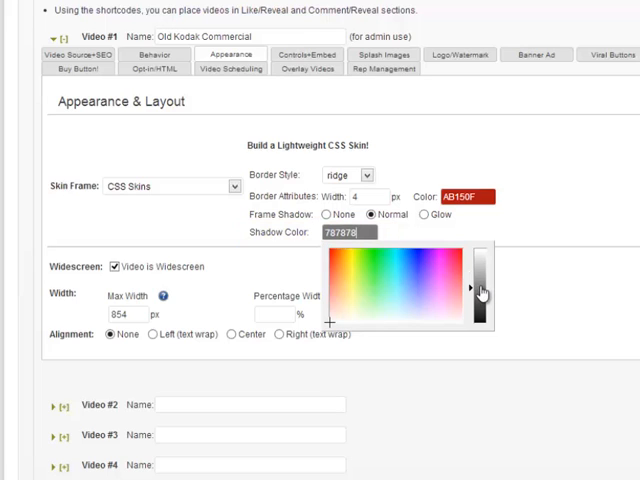
{"action": "left_click", "coordinate": [538, 228]}
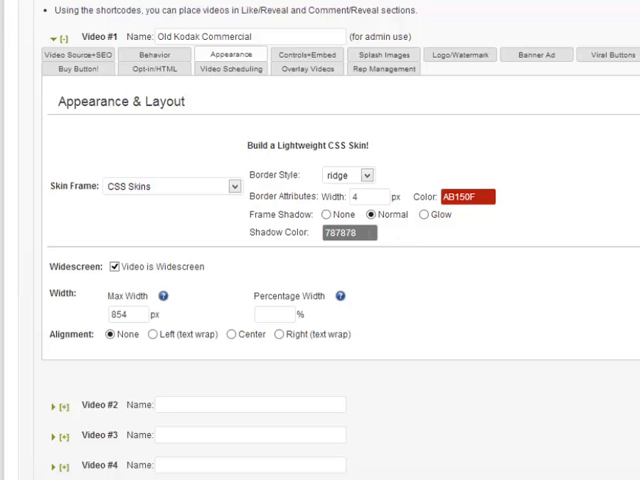
{"action": "left_click", "coordinate": [348, 232]}
{"action": "type", "text": "949494"}
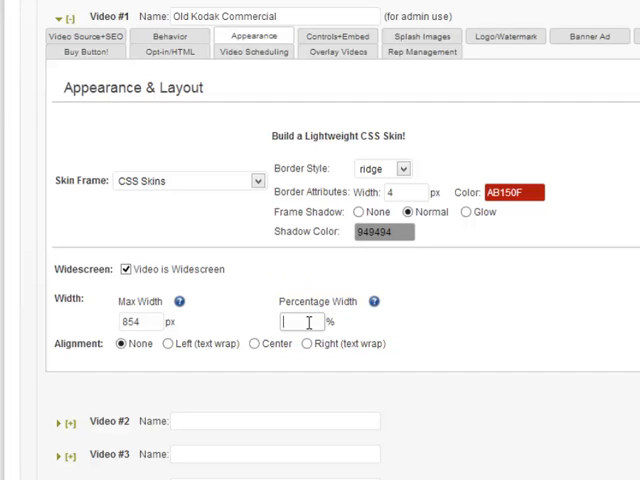
{"action": "mouse_move", "coordinate": [444, 324]}
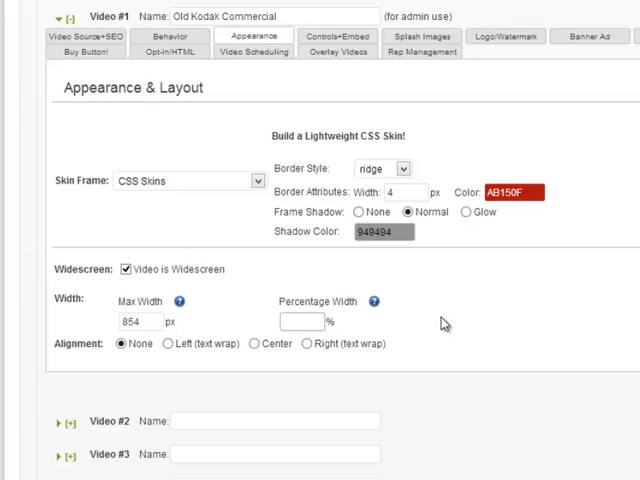
Step: Set Video #1's percentage width to 50%
{"action": "type", "text": "50"}
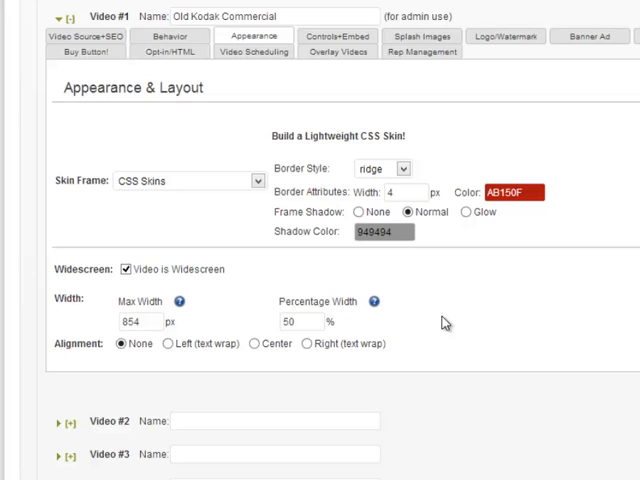
{"action": "mouse_move", "coordinate": [398, 356]}
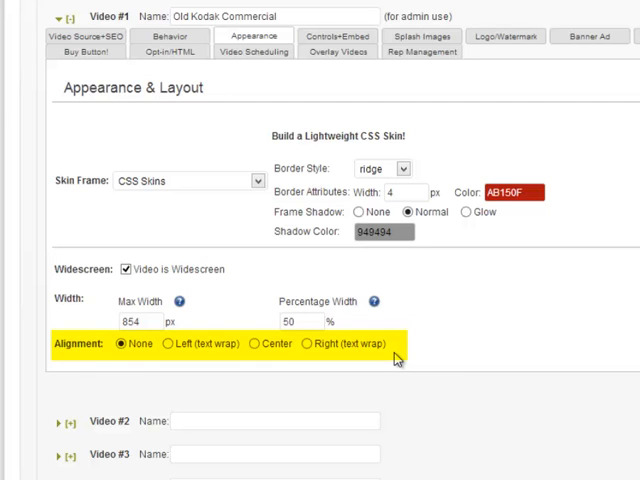
{"action": "mouse_move", "coordinate": [368, 370]}
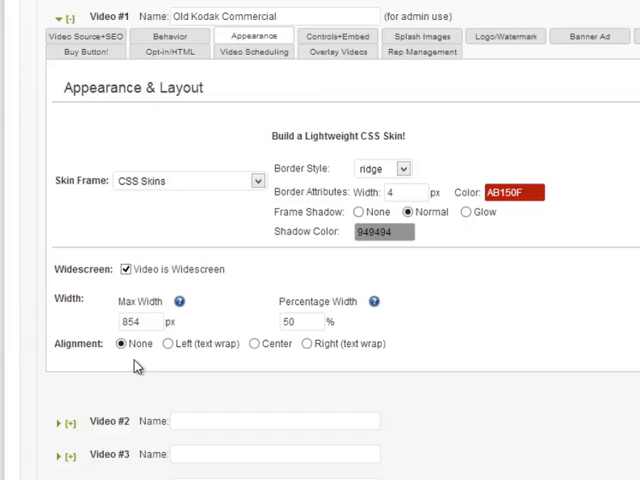
{"action": "mouse_move", "coordinate": [150, 368]}
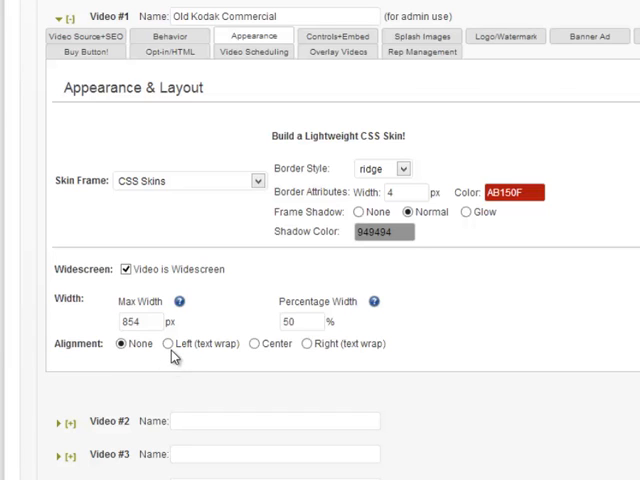
Step: Align Video #1 right with text wrap, after trying center
{"action": "left_click", "coordinate": [164, 344]}
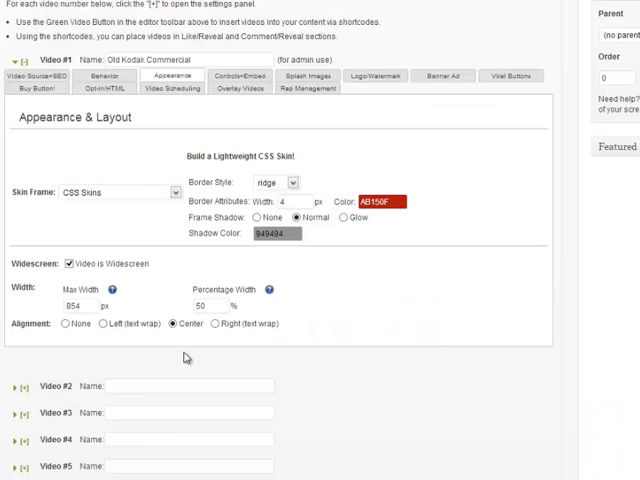
{"action": "left_click", "coordinate": [212, 324]}
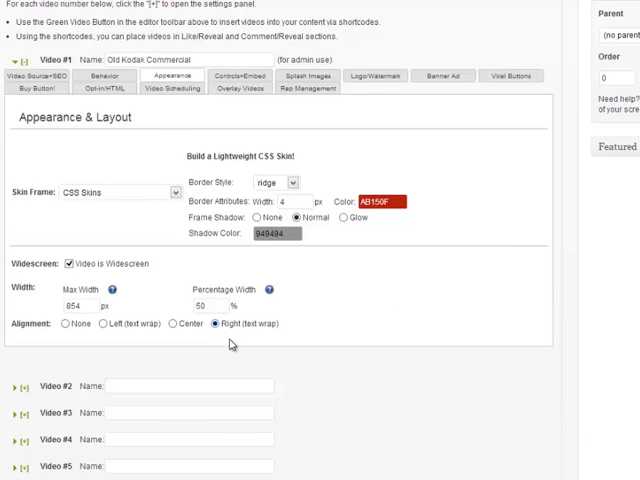